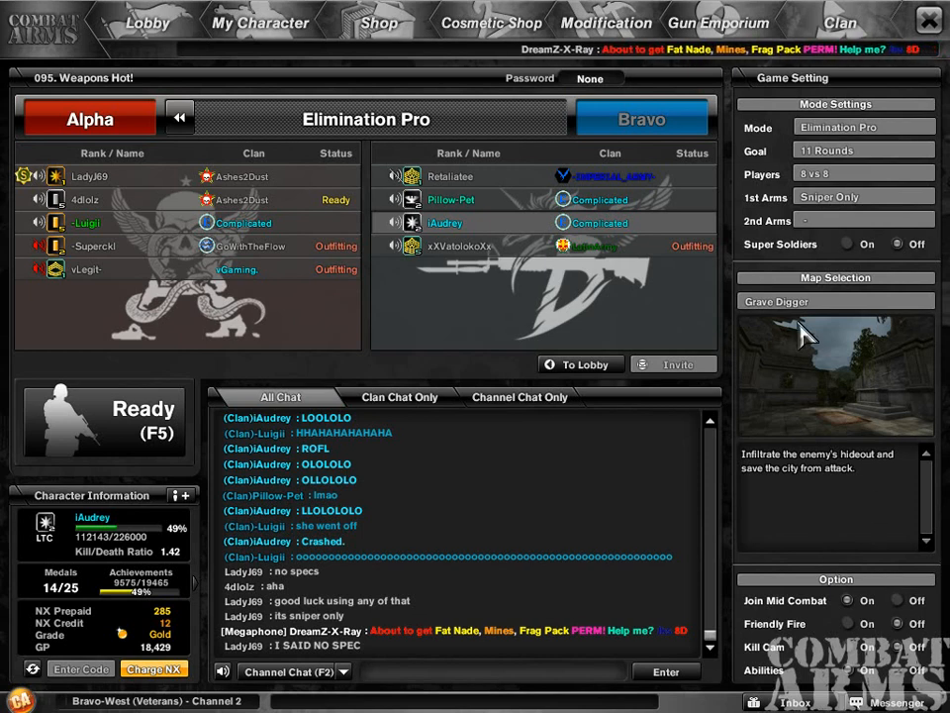
mouse_move(446, 622)
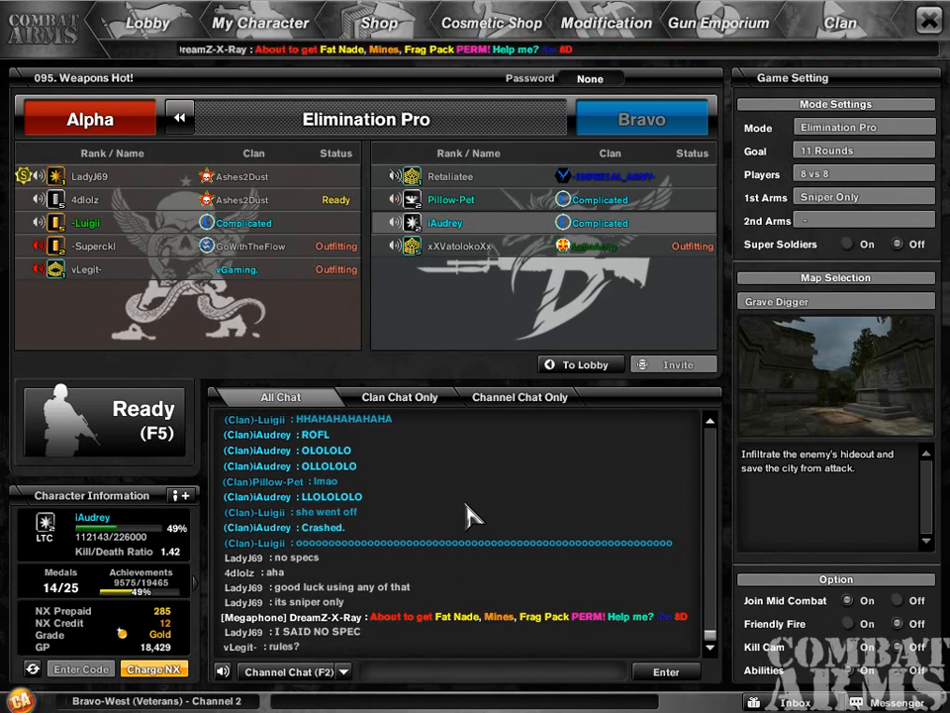
- Post a short 0_o reaction in the Weapons Hot! room chat
click(495, 671)
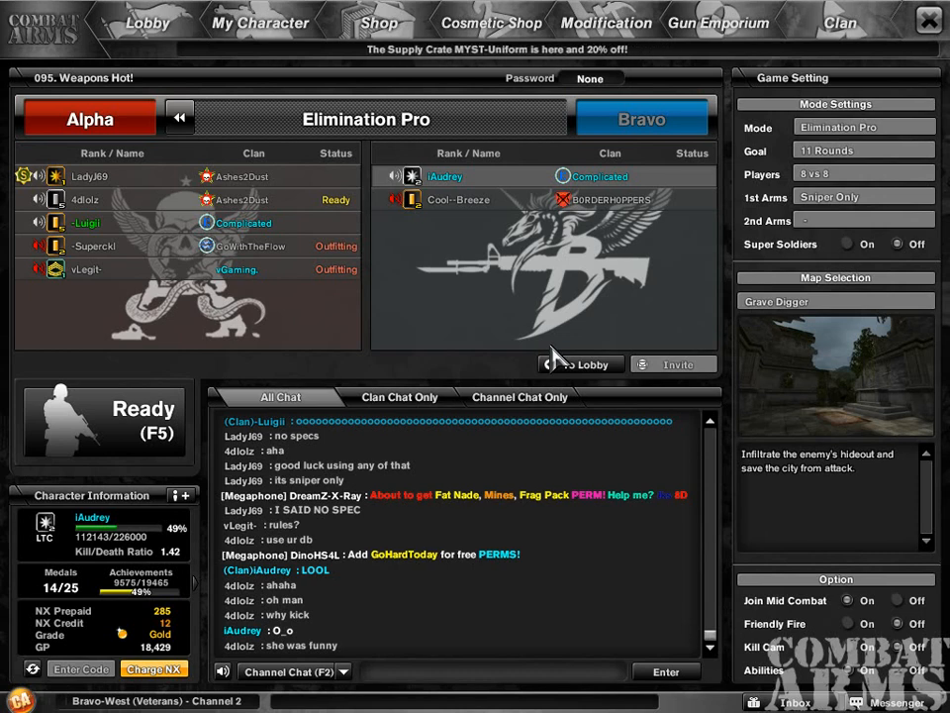
mouse_move(570, 352)
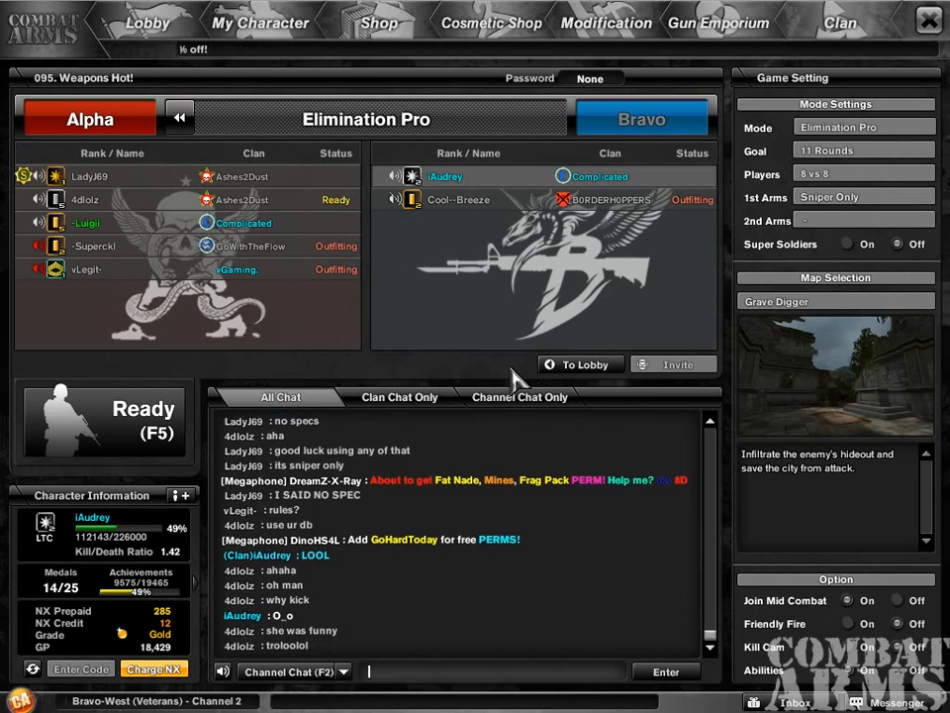
mouse_move(455, 314)
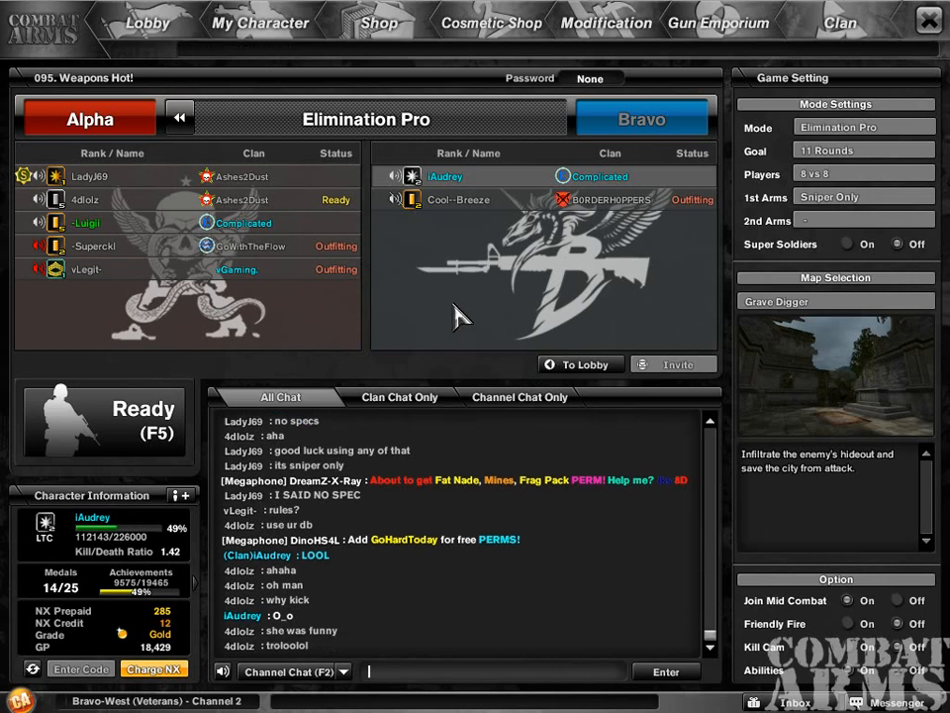
mouse_move(358, 372)
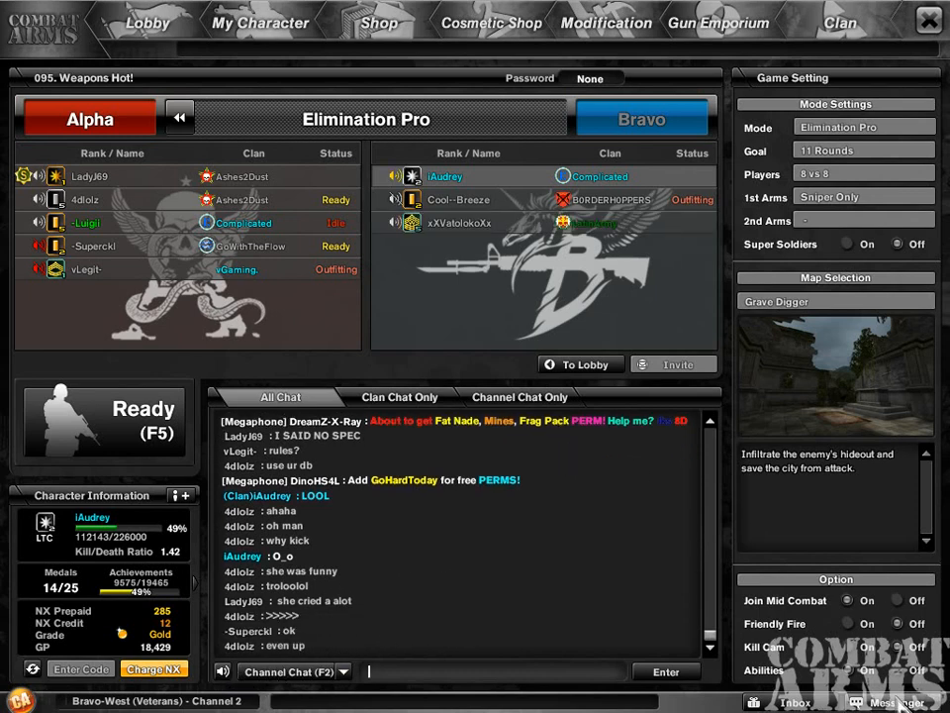
- Switch to room 050 FU GRIMWOLF- and tell clan chat 'SO HUNGRY'
click(895, 701)
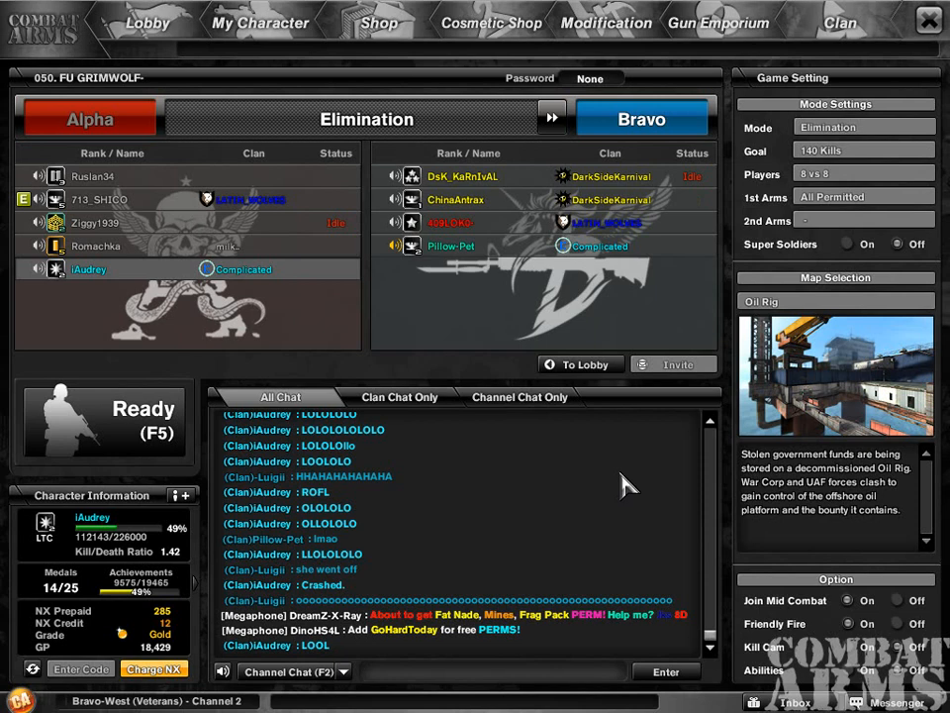
mouse_move(360, 432)
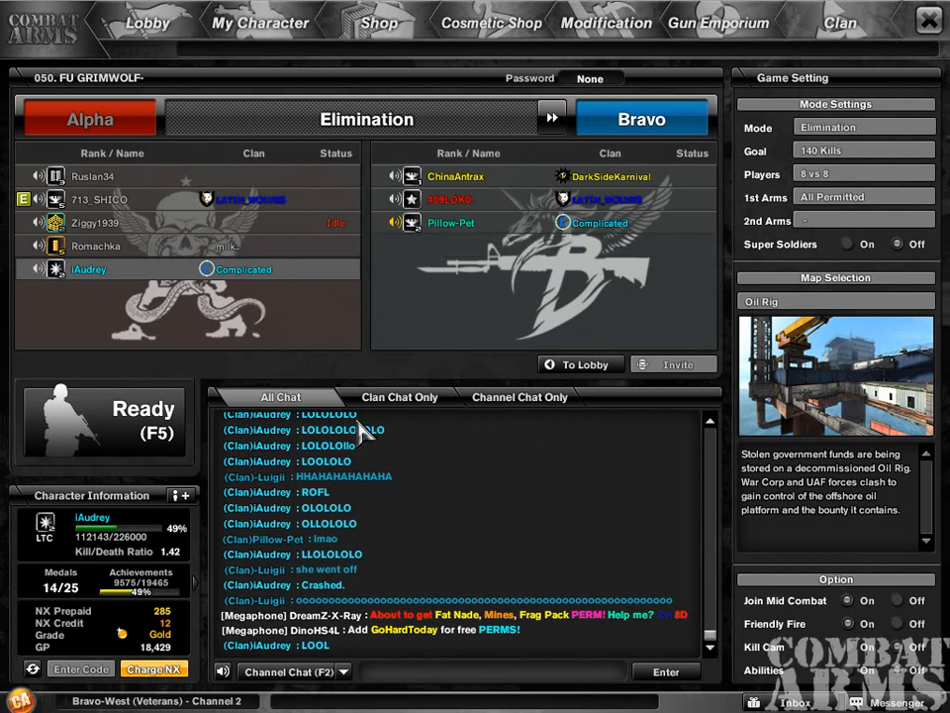
mouse_move(366, 432)
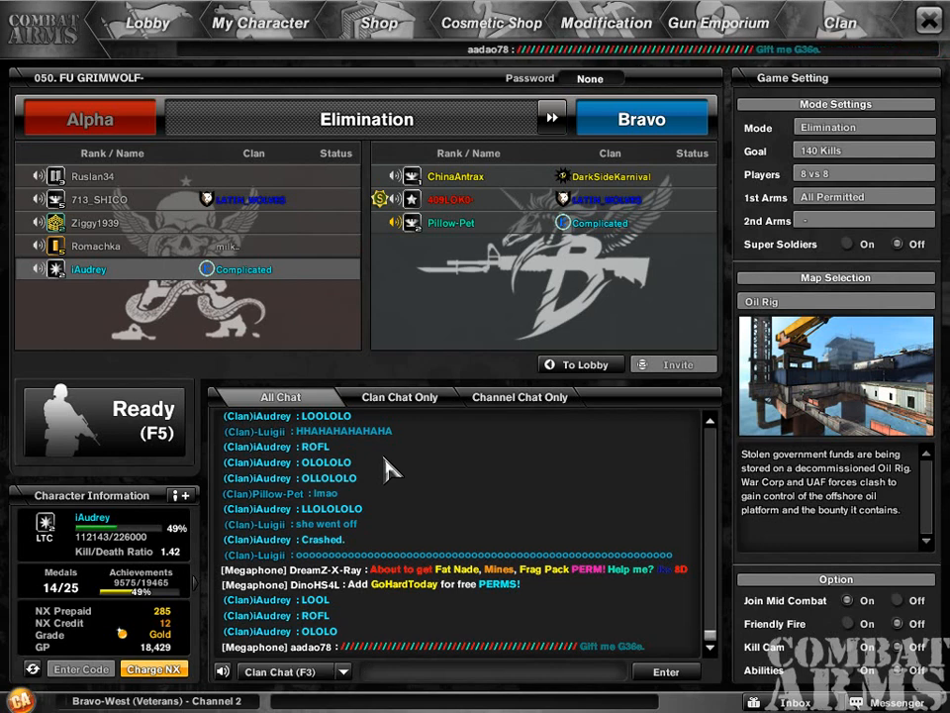
text(SO HUNGRY)
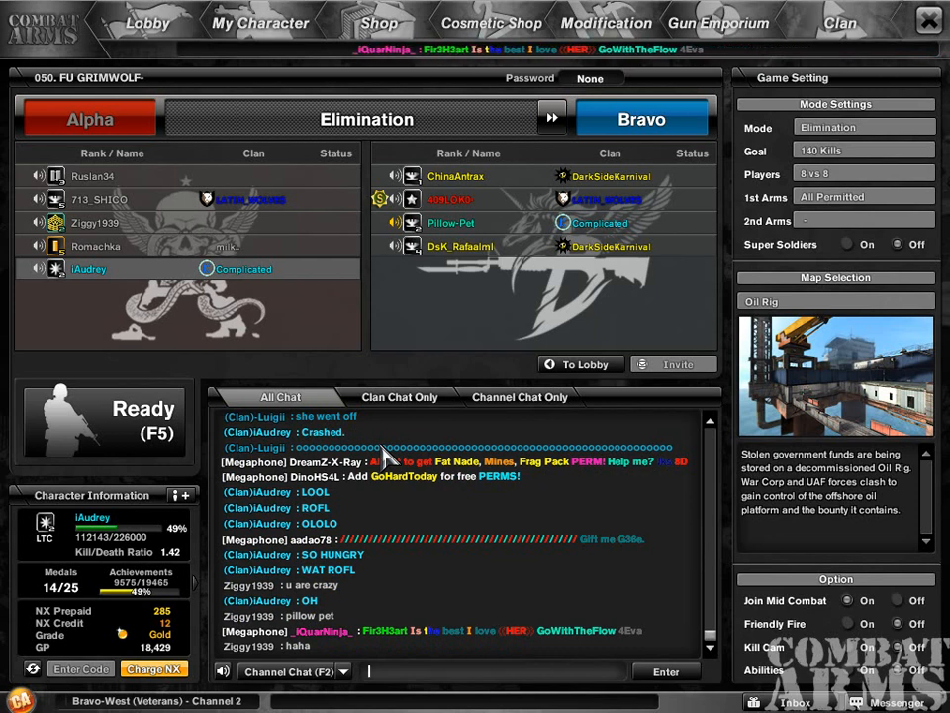
scroll(down, 3)
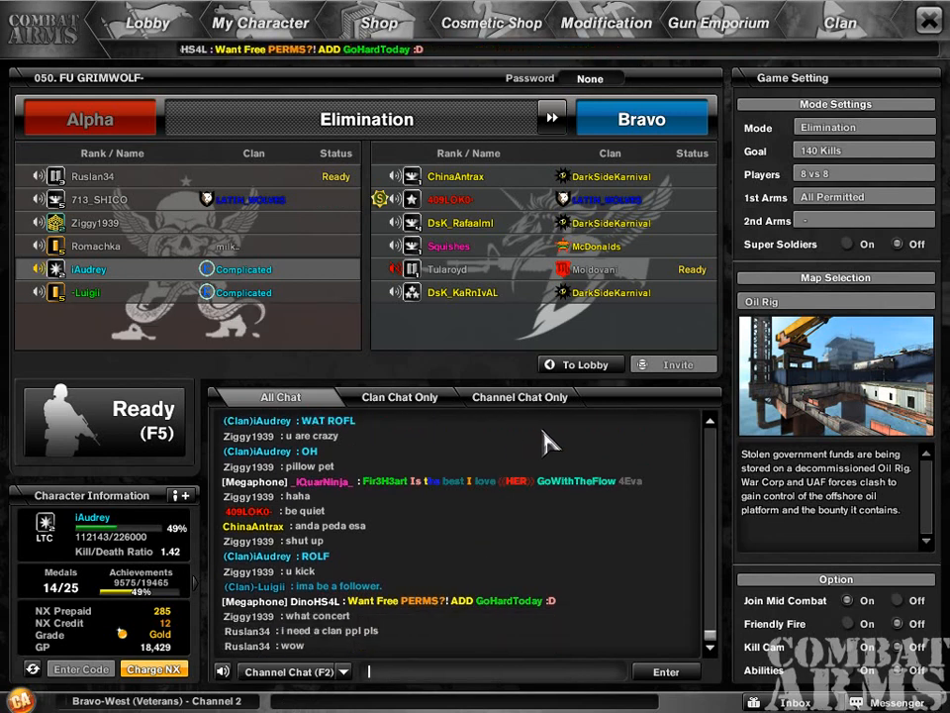
- Join a friend's Nowhere to Hide room through the Messenger friends list
click(890, 701)
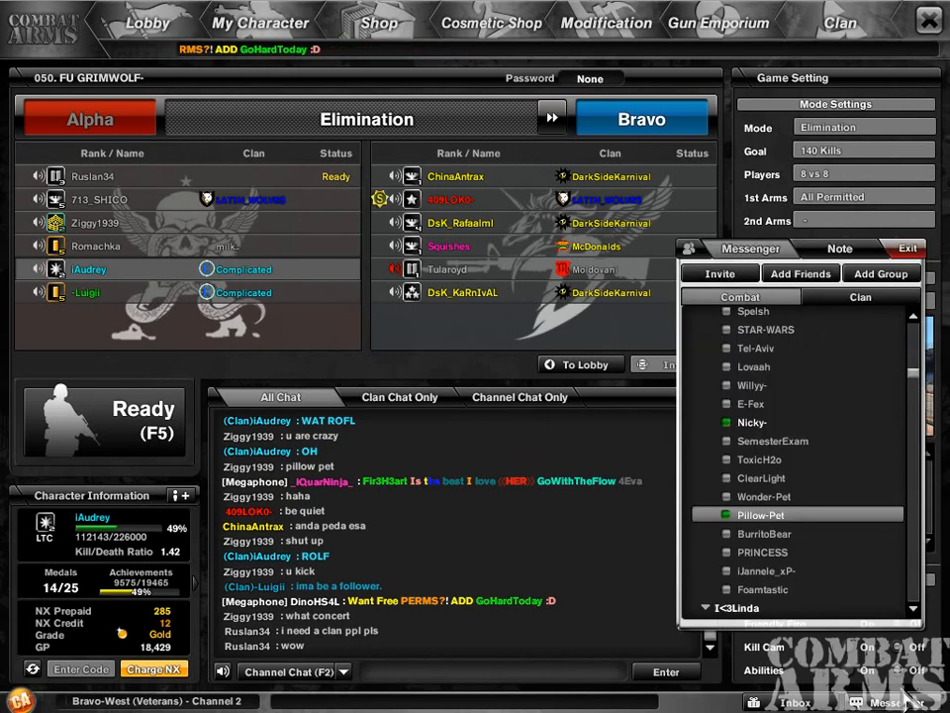
right_click(760, 514)
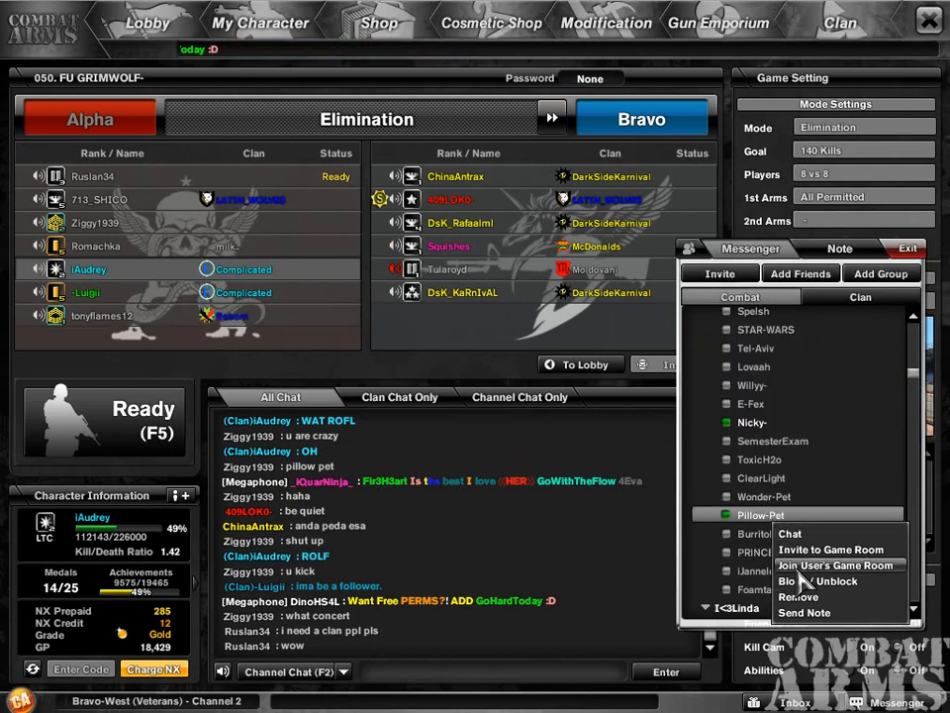
click(836, 566)
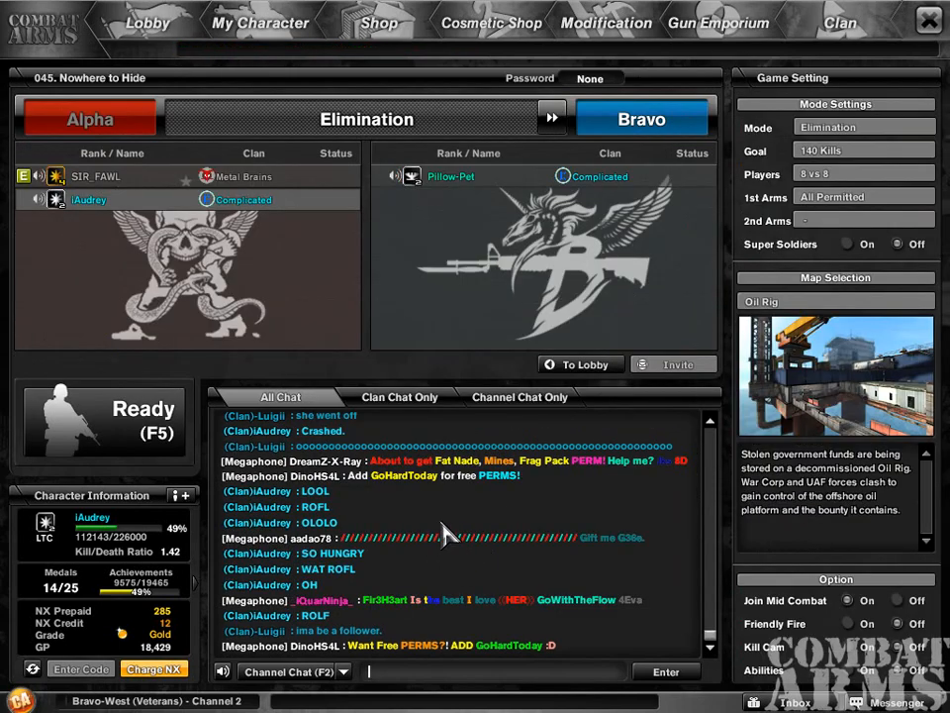
mouse_move(641, 118)
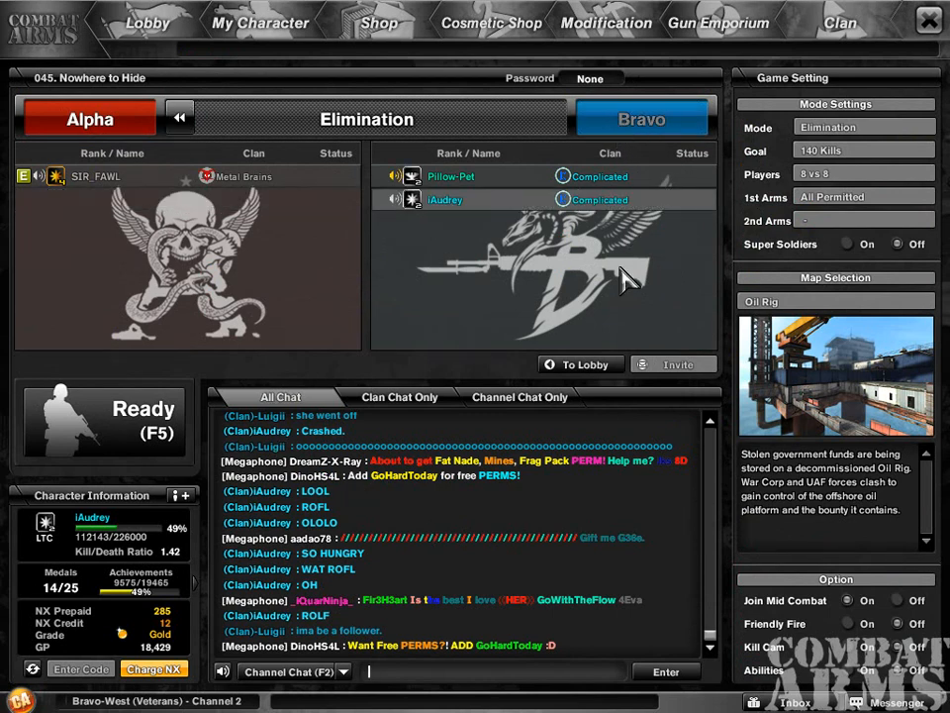
mouse_move(598, 273)
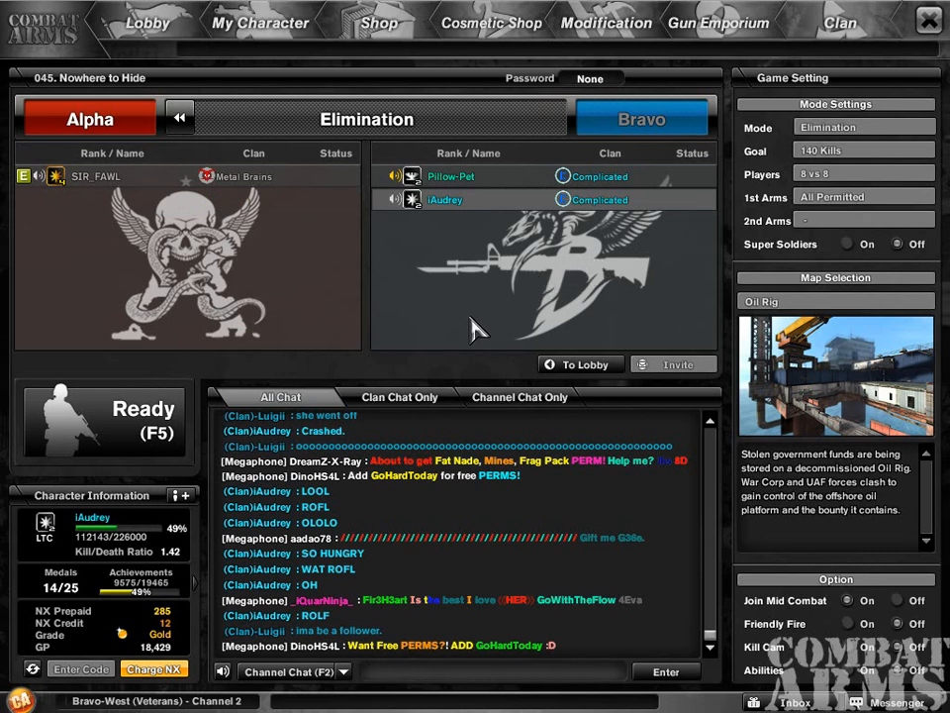
mouse_move(440, 325)
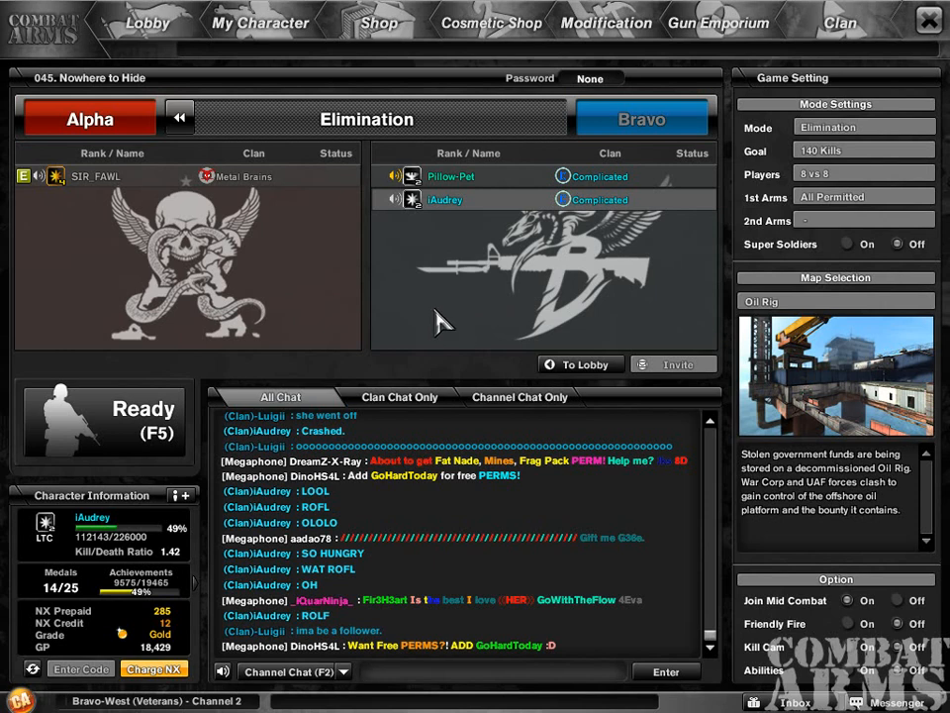
mouse_move(424, 305)
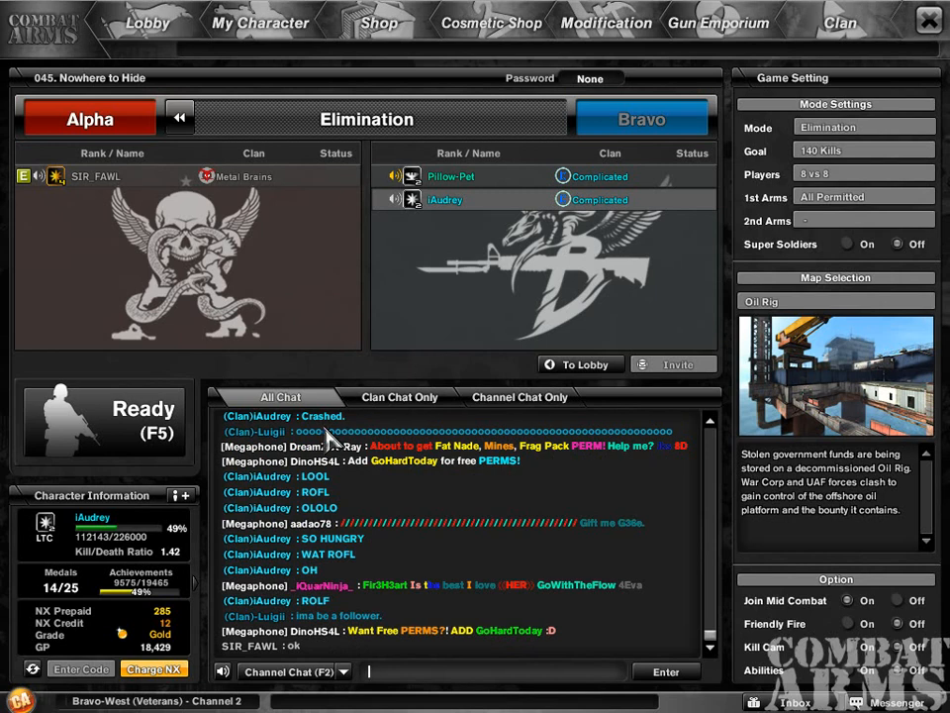
mouse_move(301, 352)
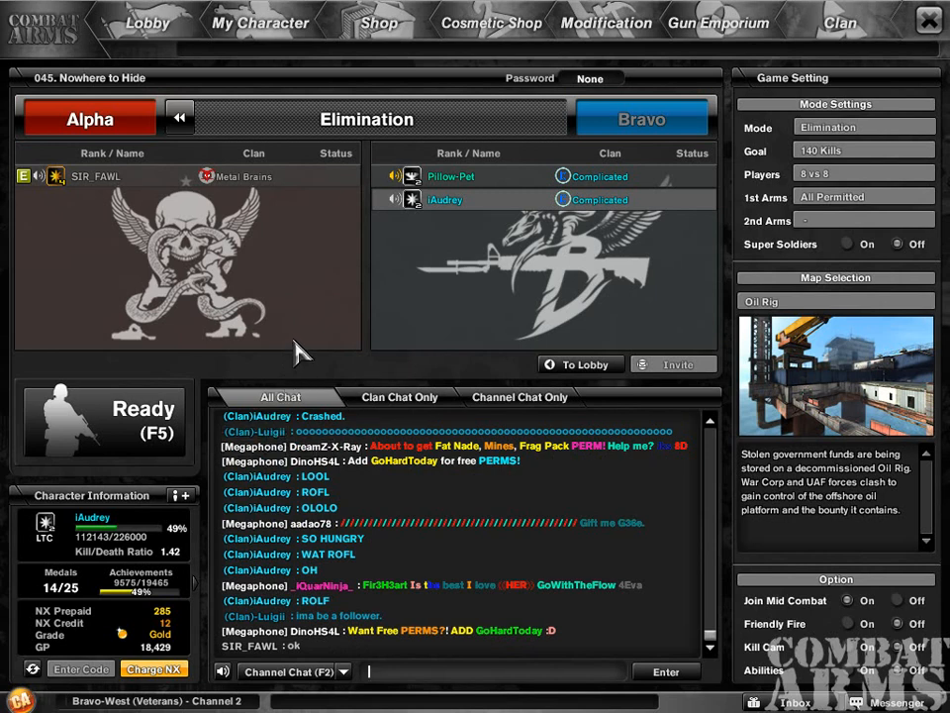
mouse_move(327, 285)
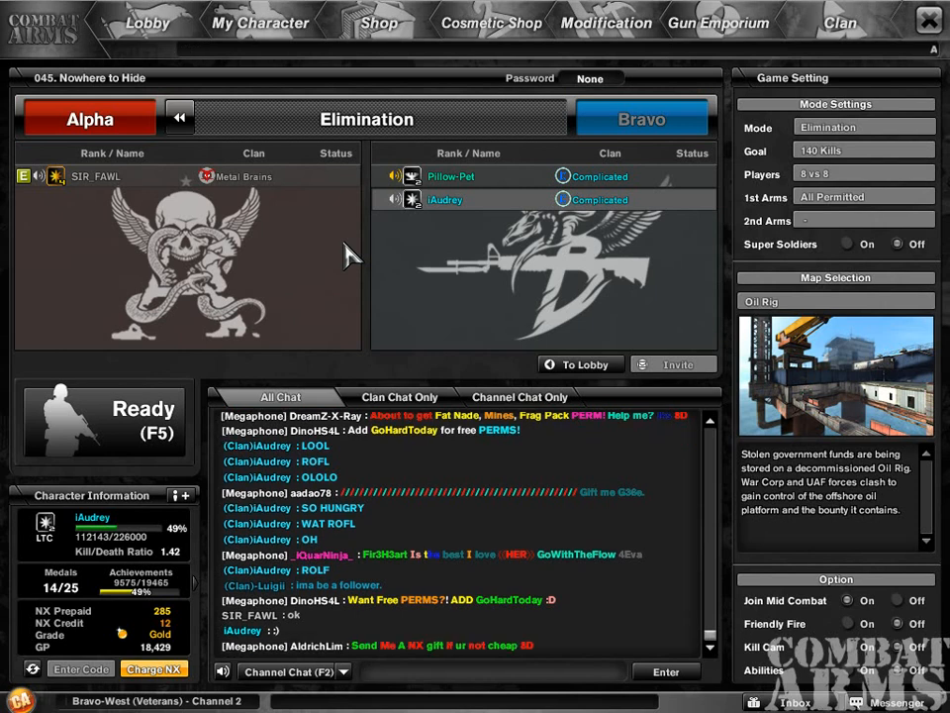
- Reply 'YAH' in clan chat while waiting in room 045
text(YAH)
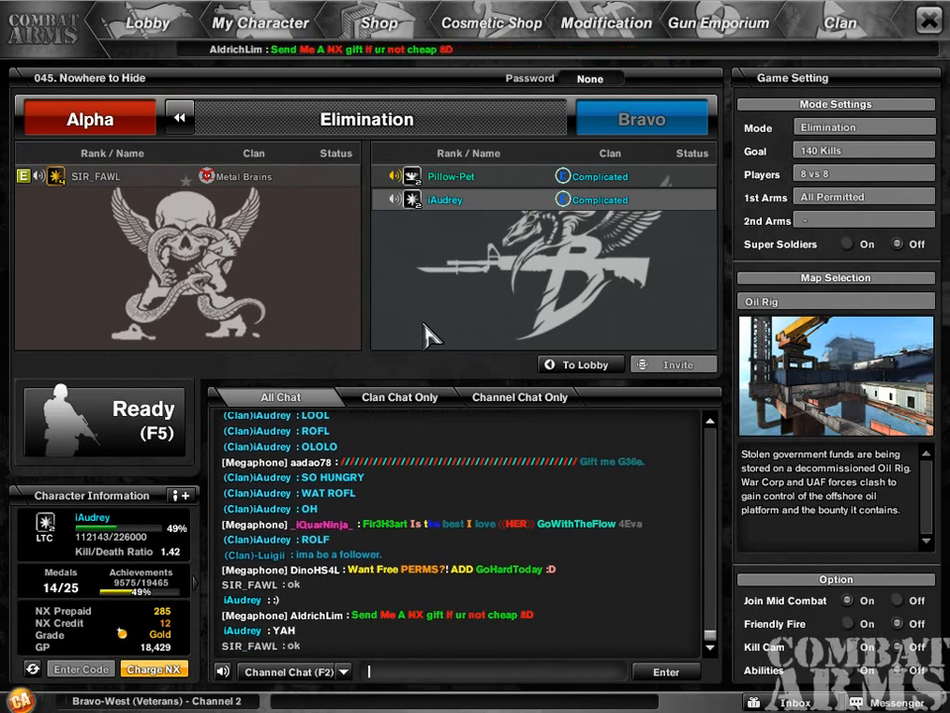
mouse_move(380, 341)
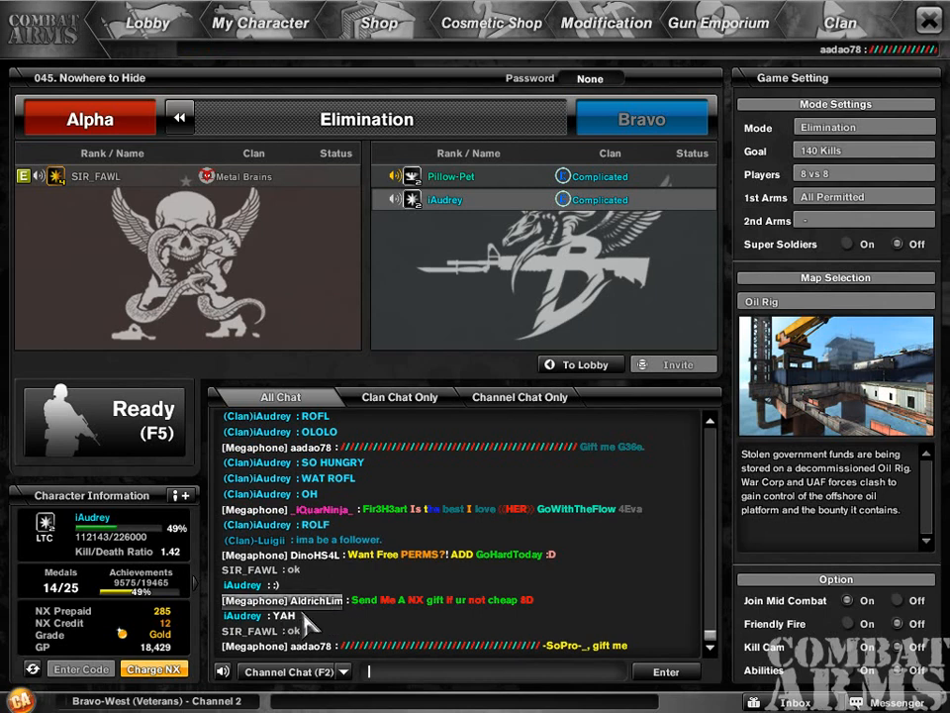
mouse_move(394, 253)
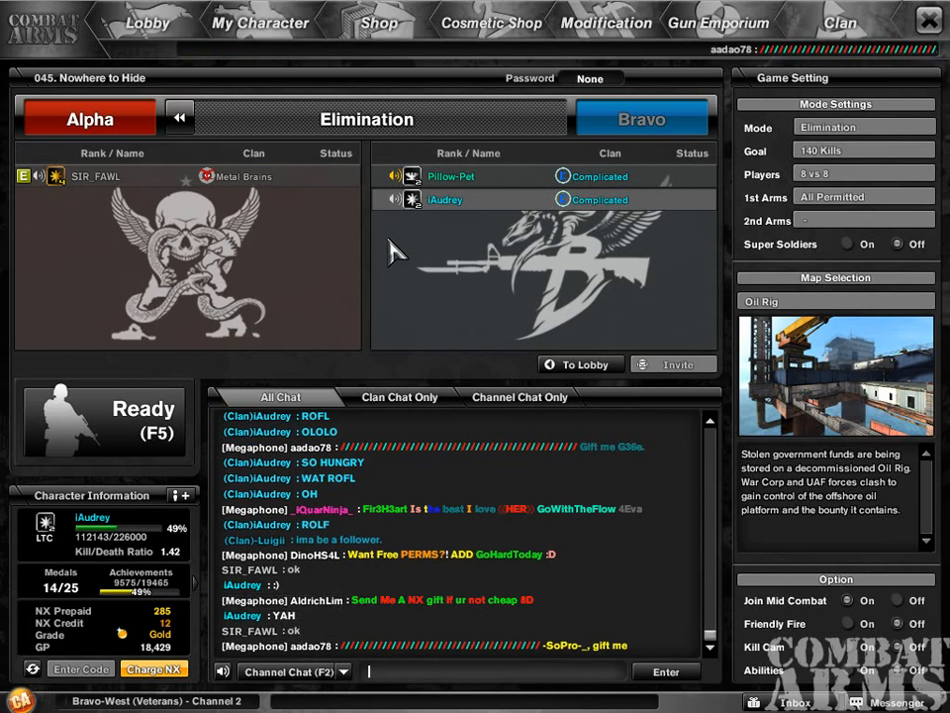
mouse_move(394, 281)
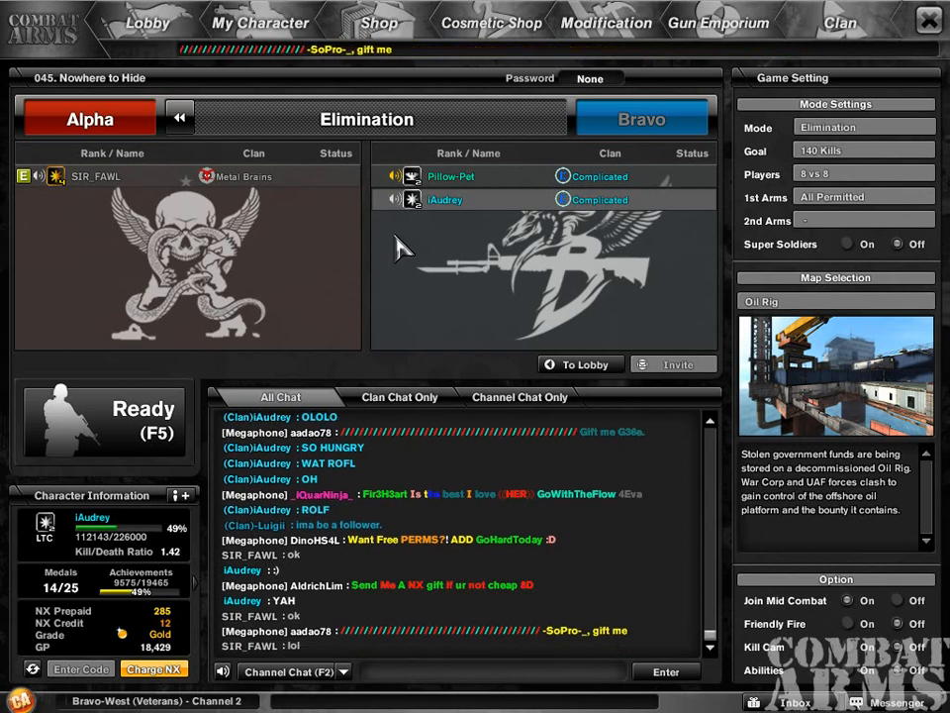
mouse_move(380, 293)
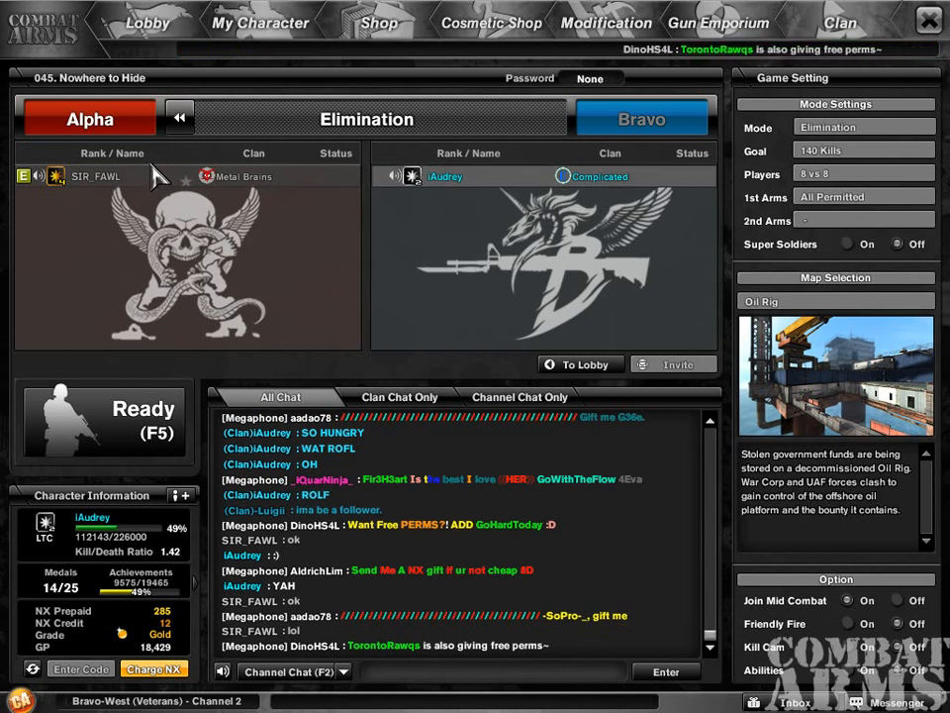
- Move to room 069 No CRUSHERFLAME and post 'ROLF' to clan chat
click(582, 364)
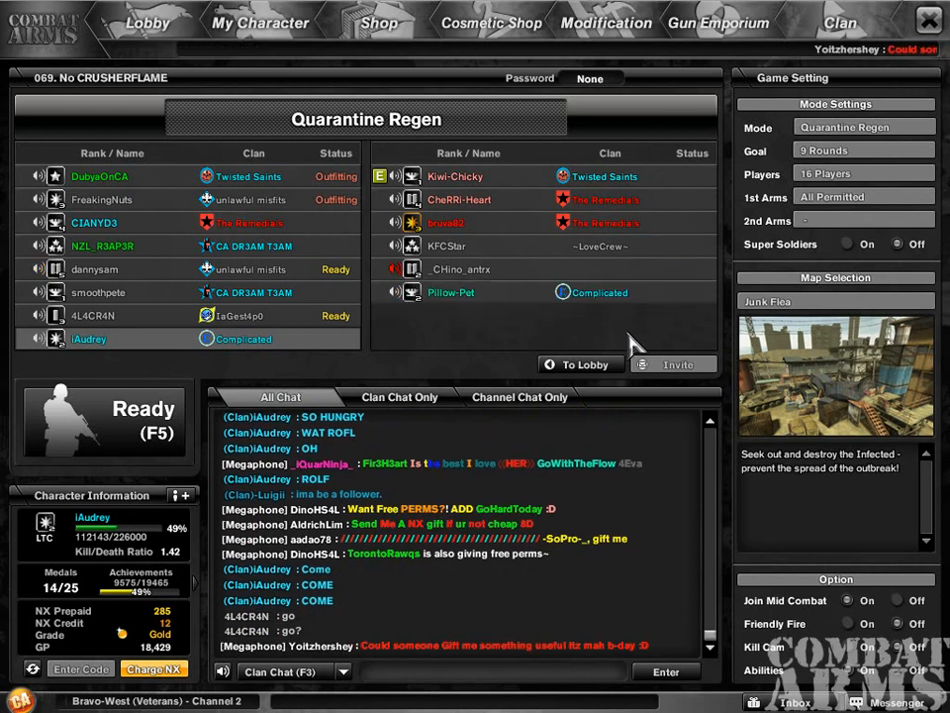
mouse_move(578, 352)
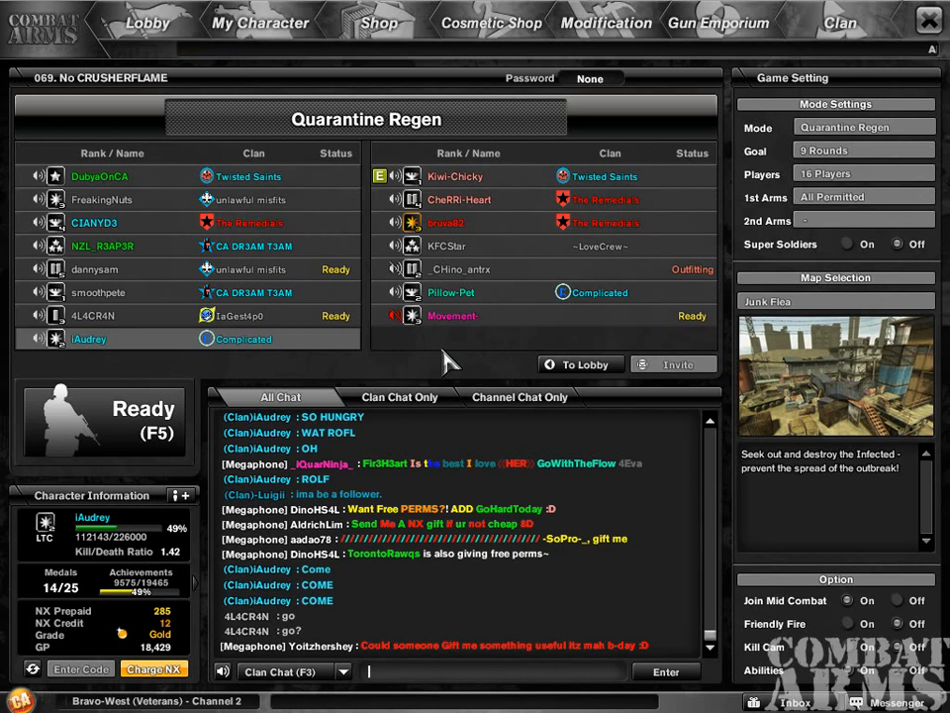
text(ROLF)
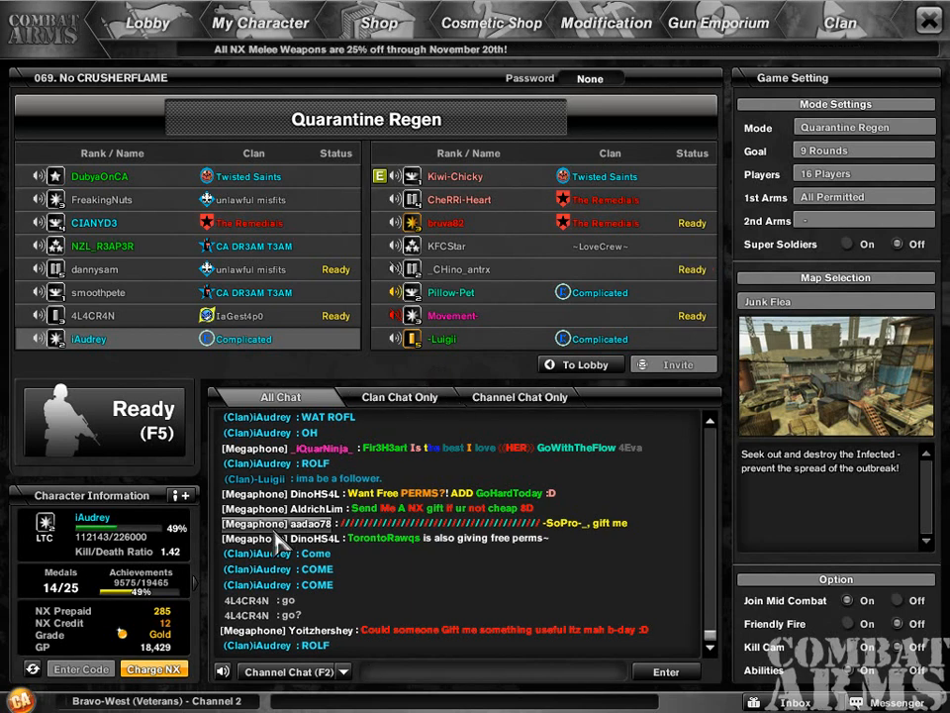
mouse_move(471, 603)
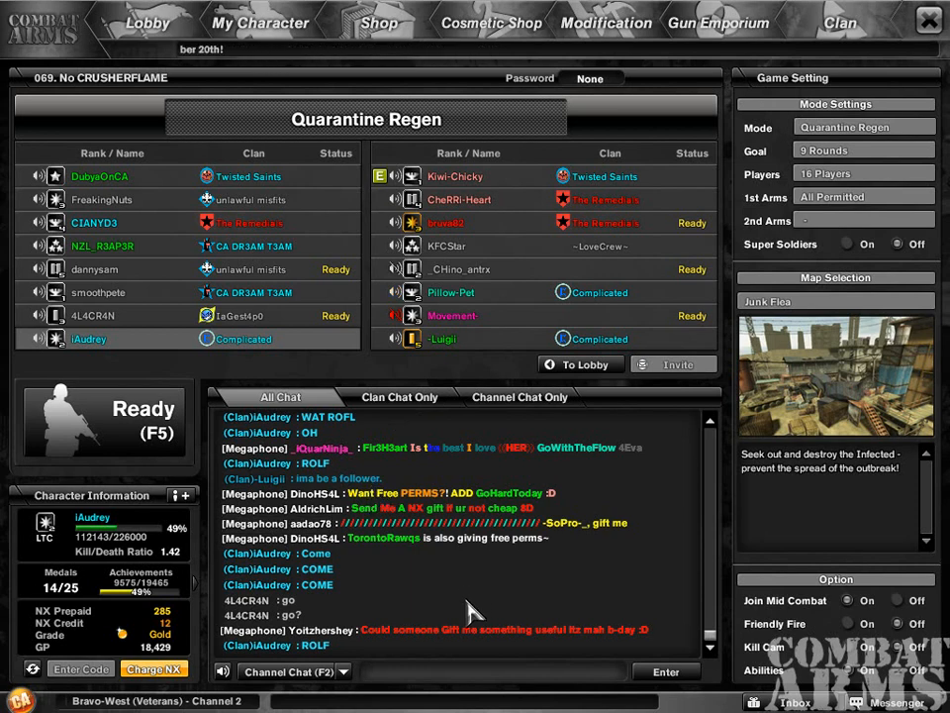
- Send 'FAIL' to the clan chat from the Quarantine Regen room
text(FAI)
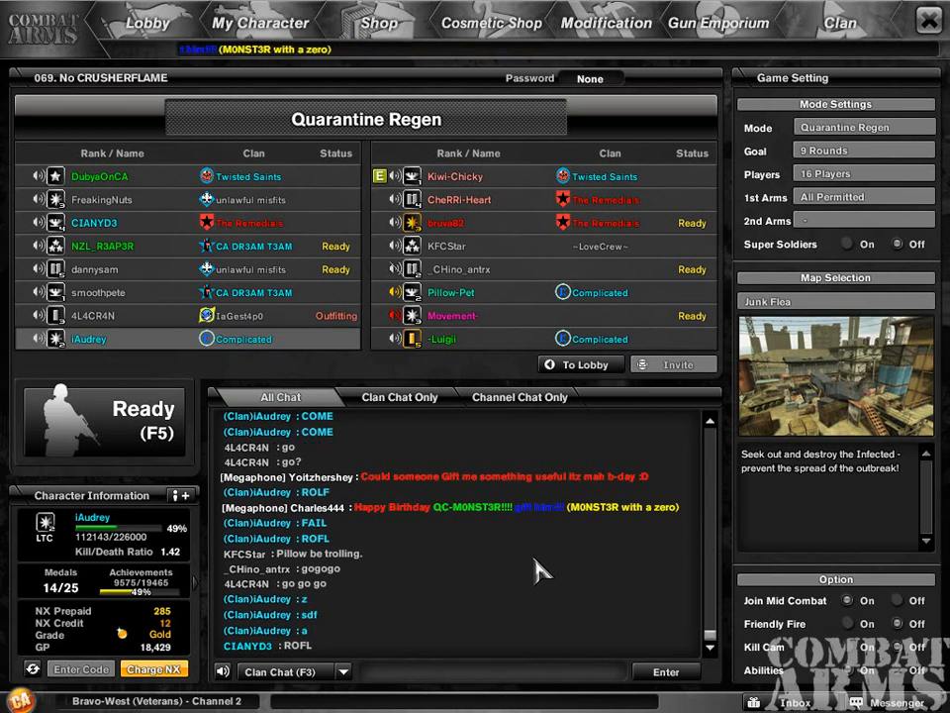
mouse_move(515, 554)
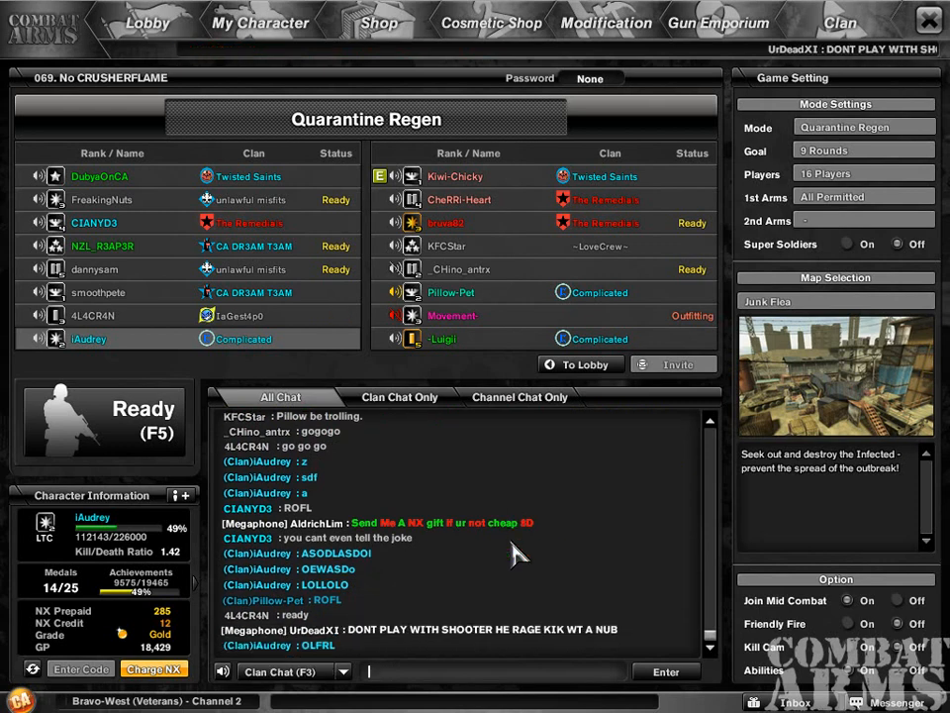
- Send 'LOLOLO' and 'She stepped' lines to clan chat, then attempt joining Pillow-Pet's room
text(OLLO)
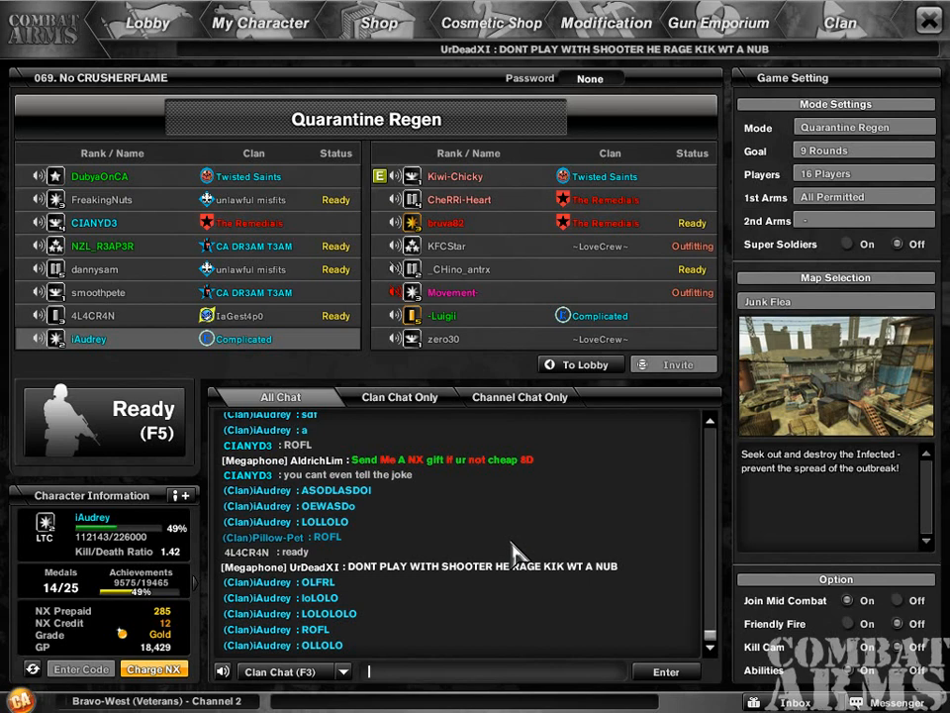
scroll(down, 3)
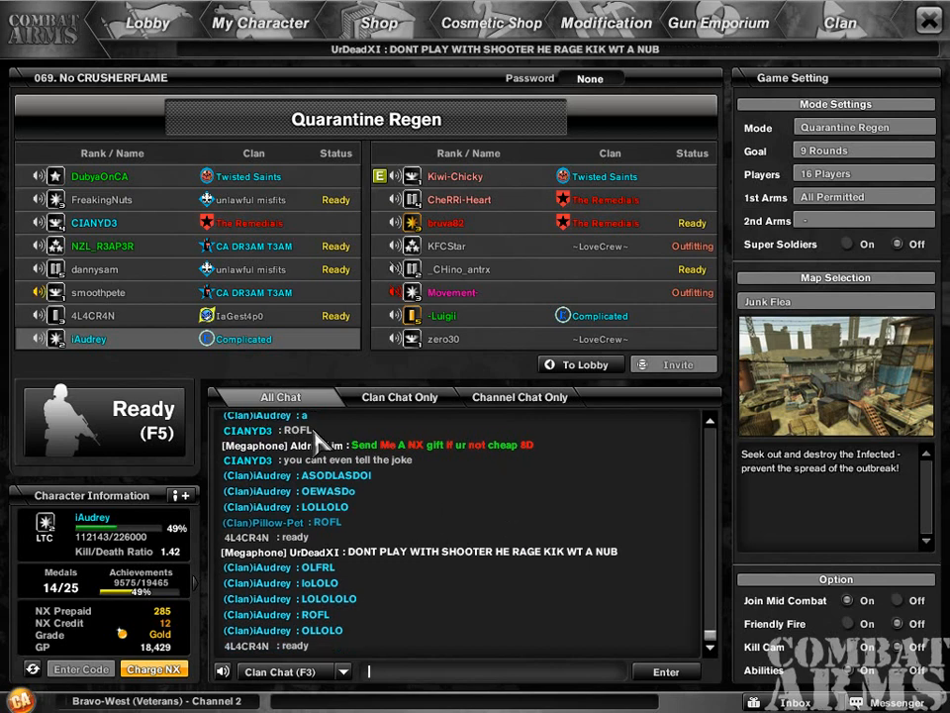
click(287, 671)
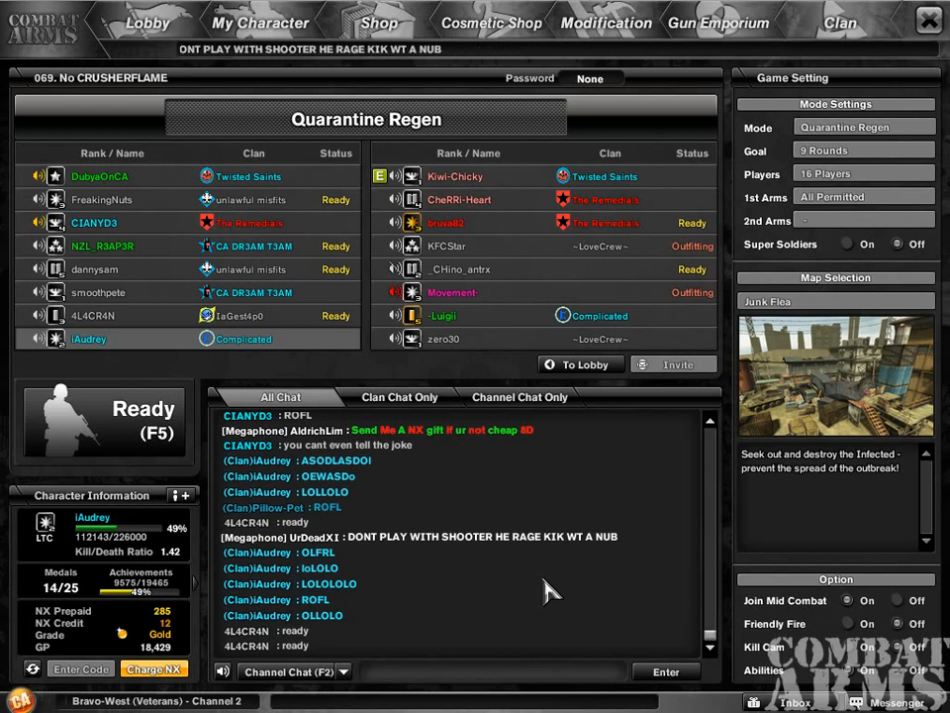
mouse_move(515, 536)
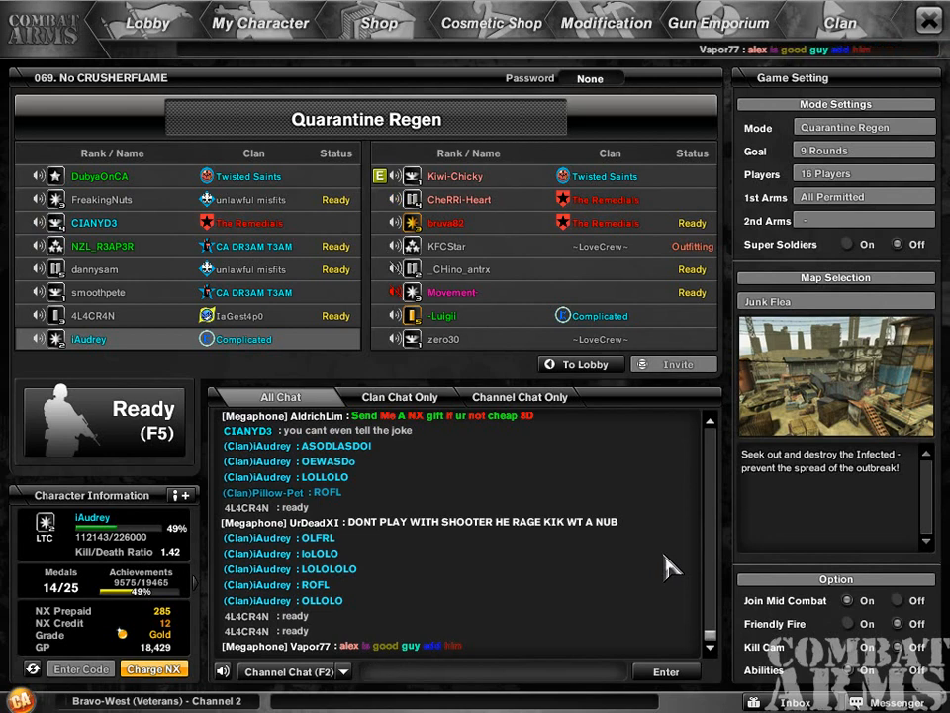
mouse_move(657, 563)
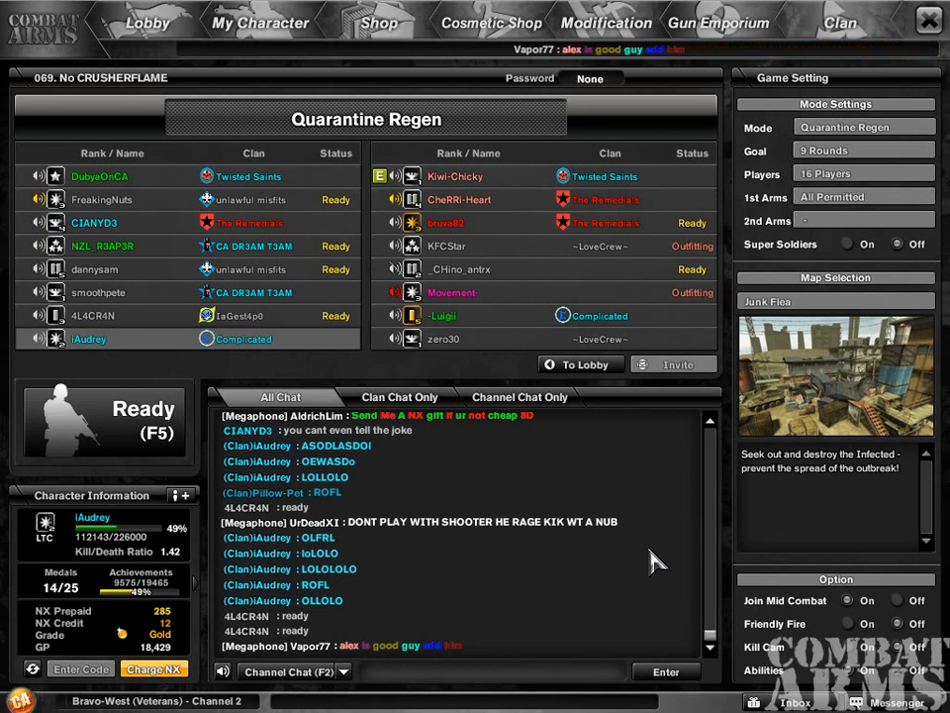
text(She stepped)
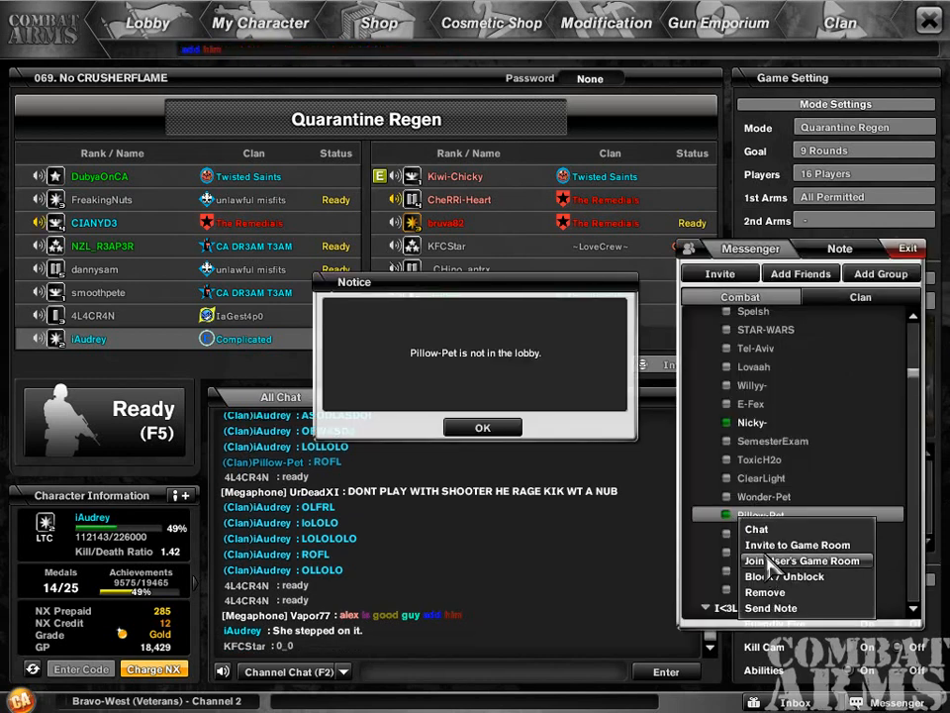
- Dismiss the not-in-lobby notice, return to lobby and join Pillow-Pet's Welcome to Combat Arms room
click(482, 428)
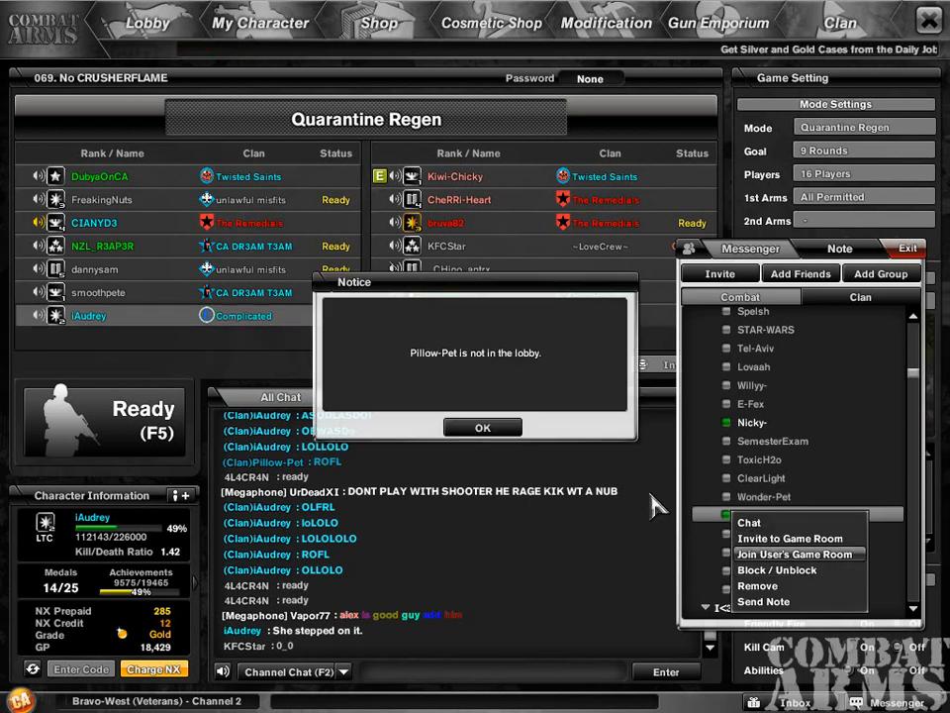
click(483, 428)
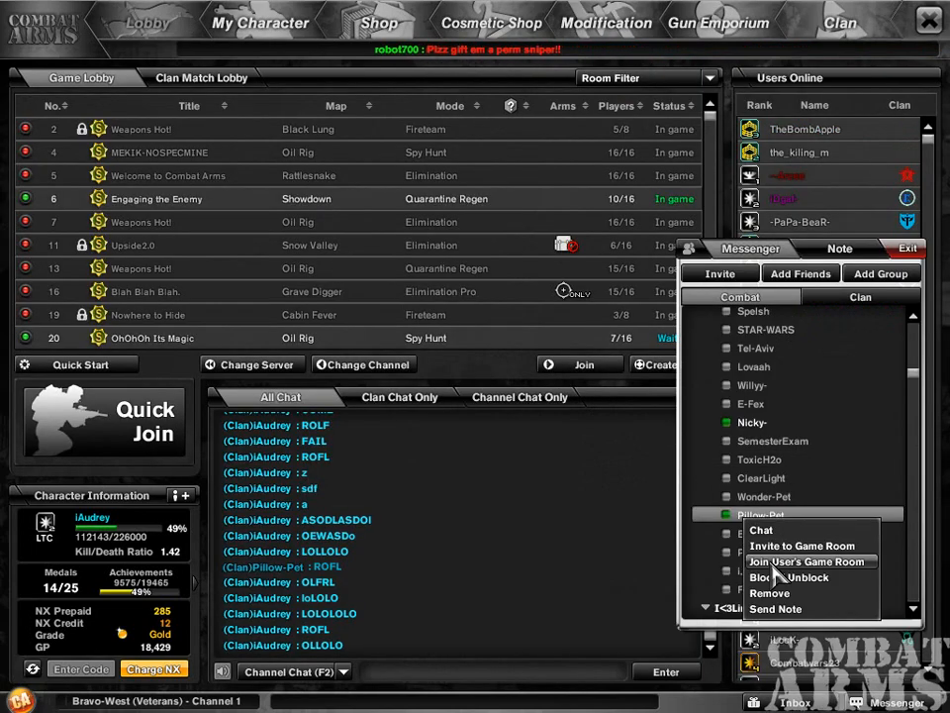
click(802, 562)
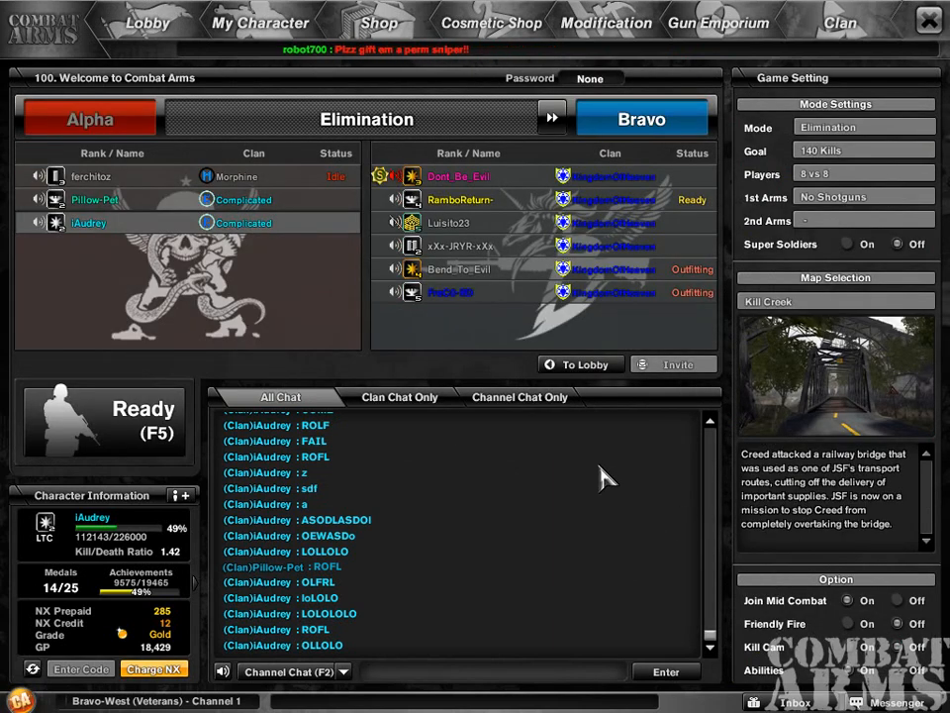
mouse_move(895, 253)
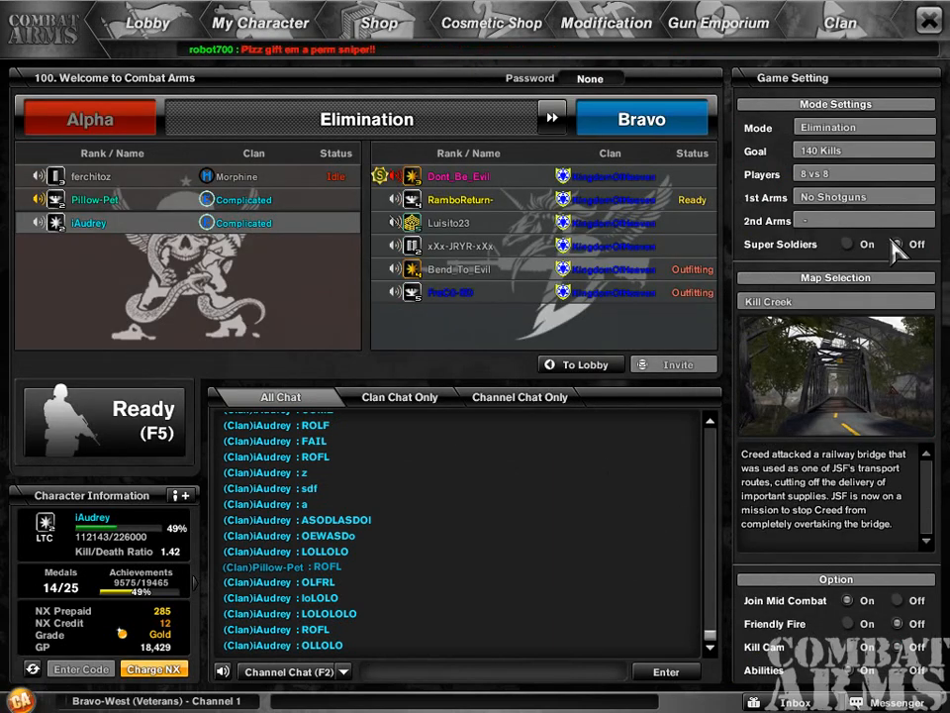